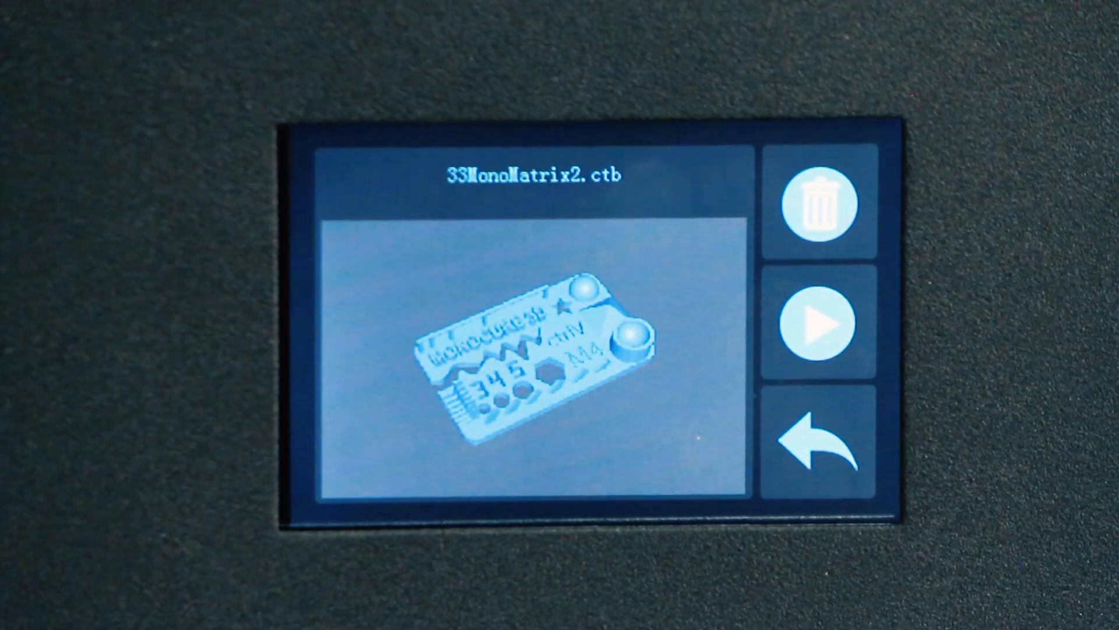
# - Start printing 33MonoMatrix2.ctb from its file preview screen, reaching 1% at layer 0 of 140
pyautogui.click(818, 322)
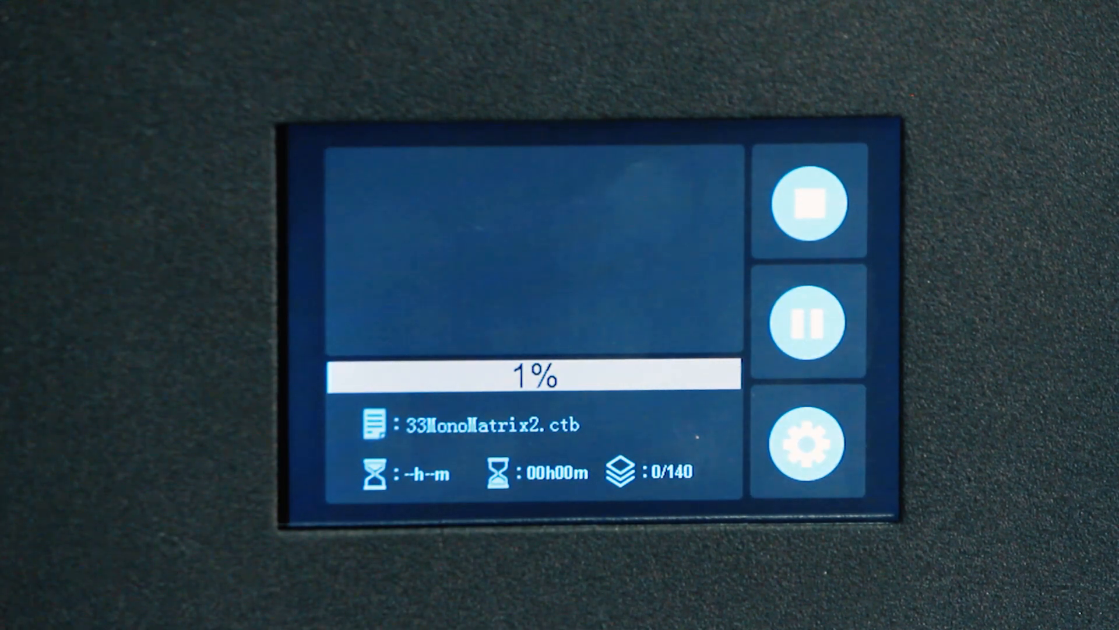